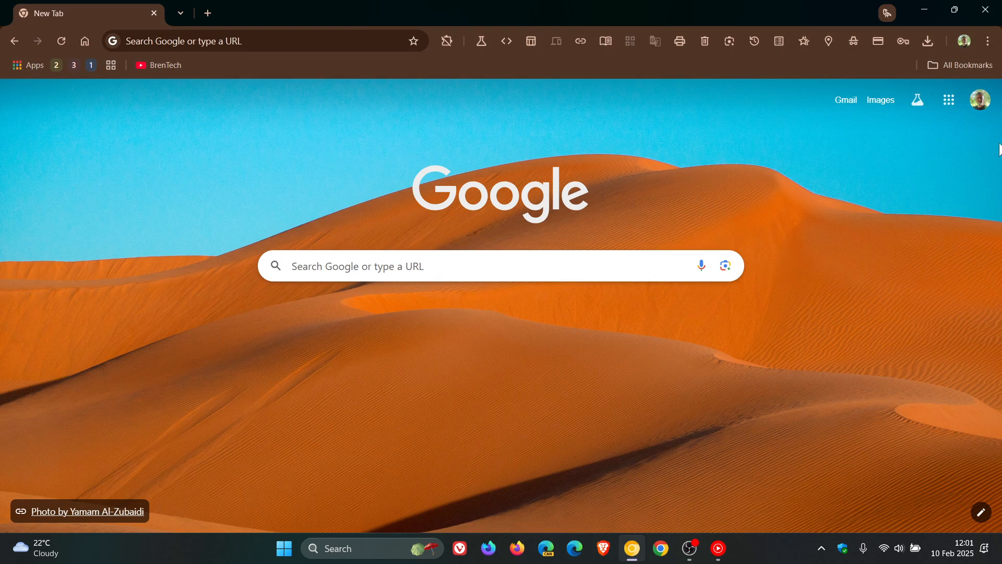
- Open Chrome Canary's Settings page from the three-dot menu
click(986, 41)
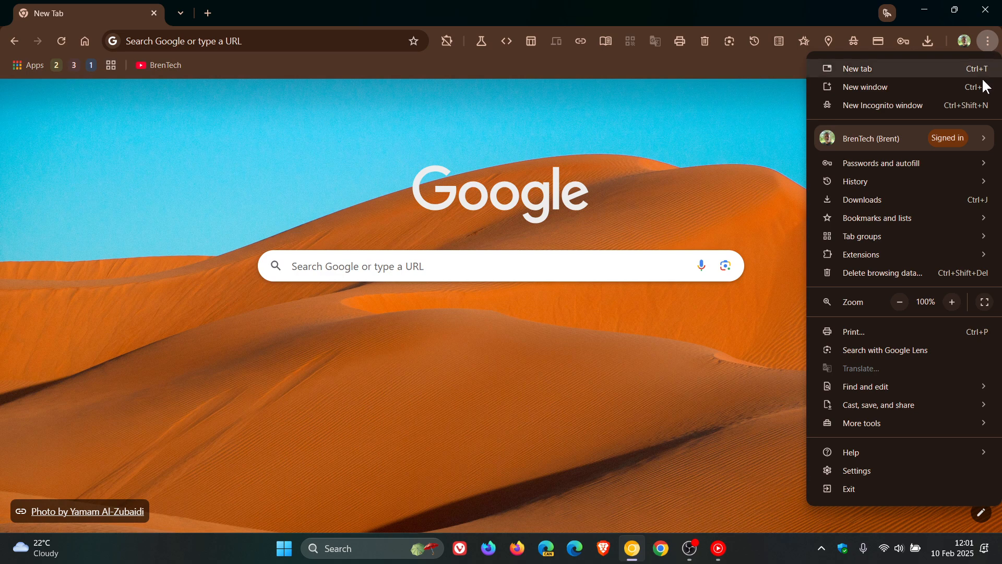
click(858, 471)
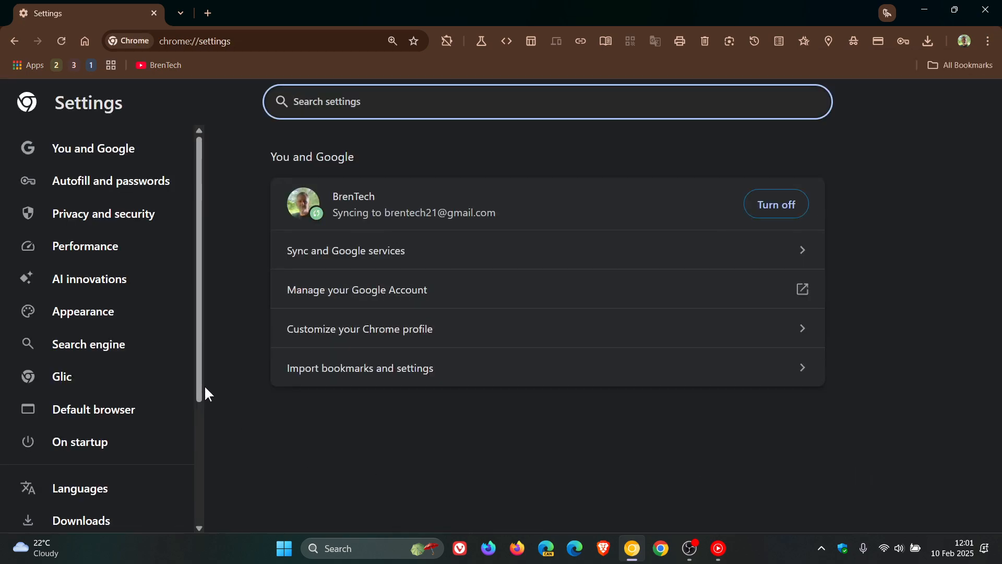
mouse_move(89, 278)
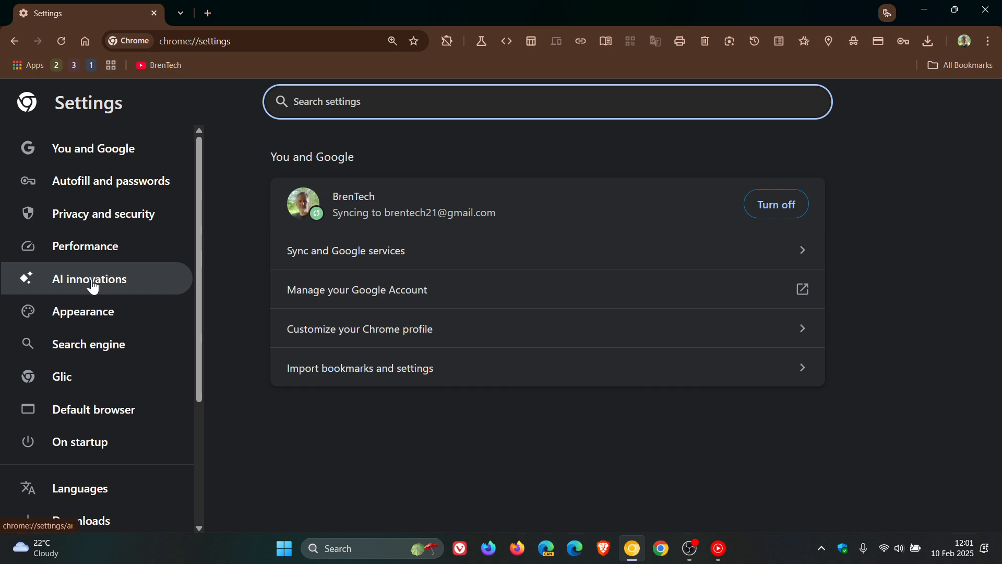
- Show the AI innovations section listing Automated password Change
click(90, 279)
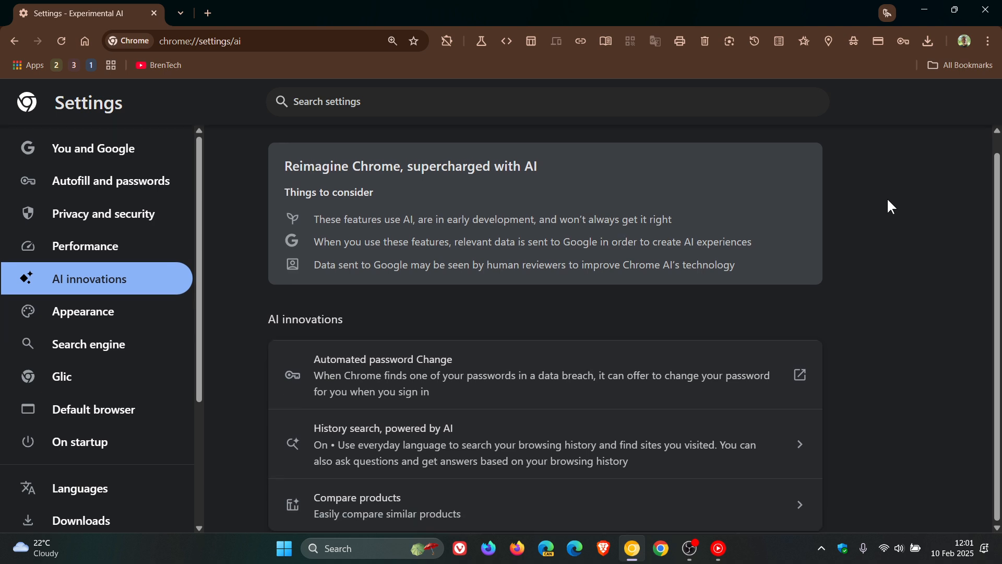
mouse_move(480, 399)
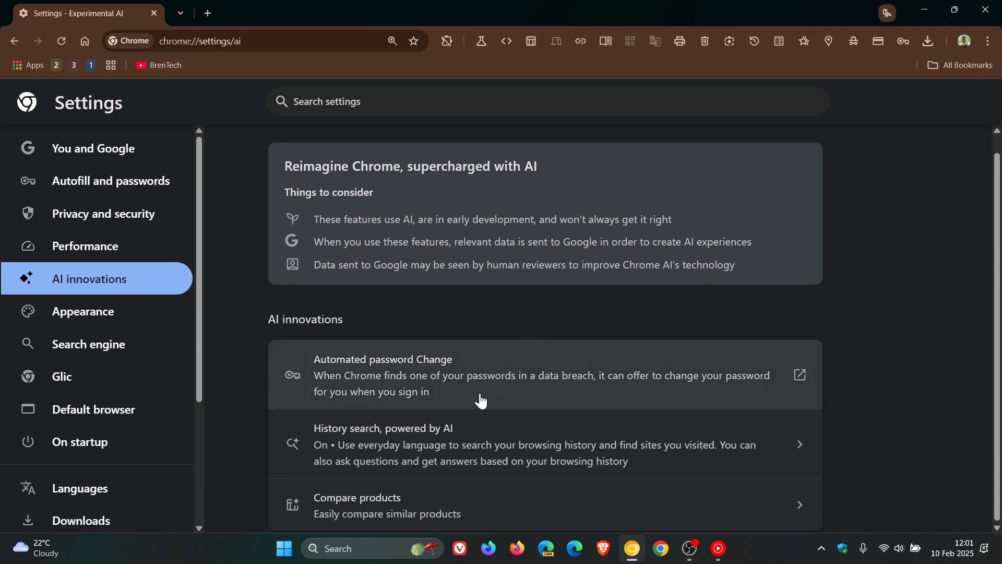
mouse_move(465, 404)
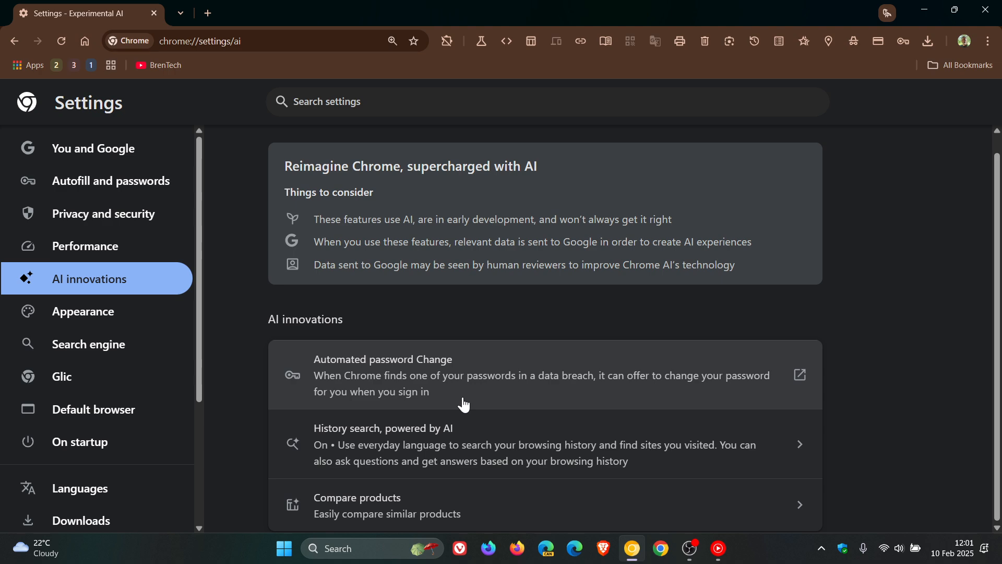
mouse_move(470, 399)
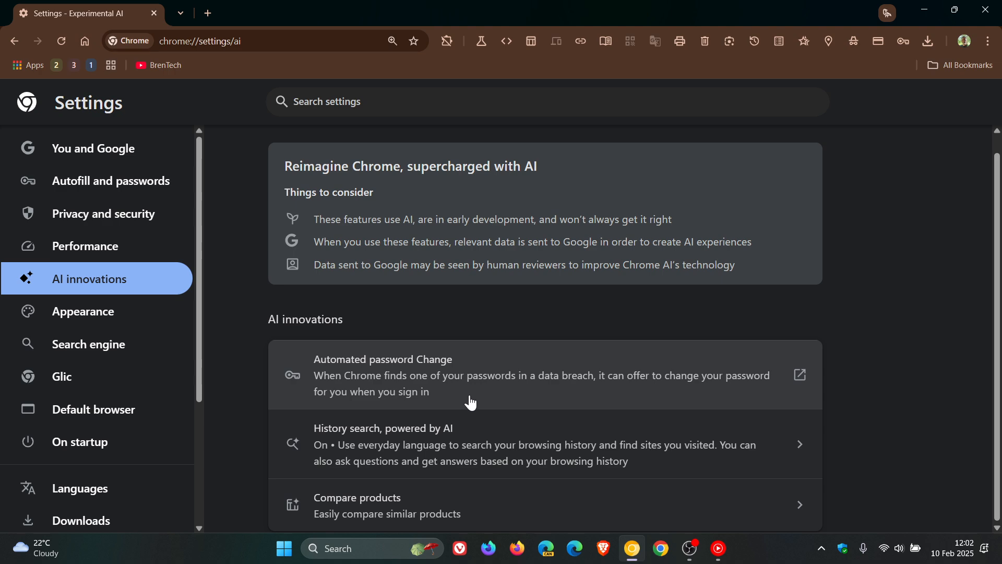
mouse_move(577, 387)
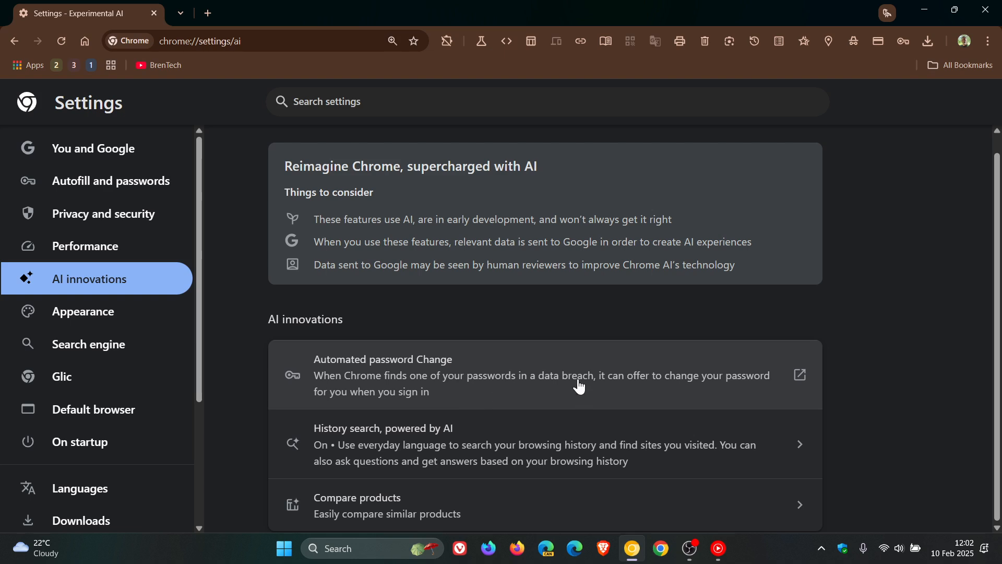
- Open the Password Manager page explaining Automated password Change in a new tab
click(798, 375)
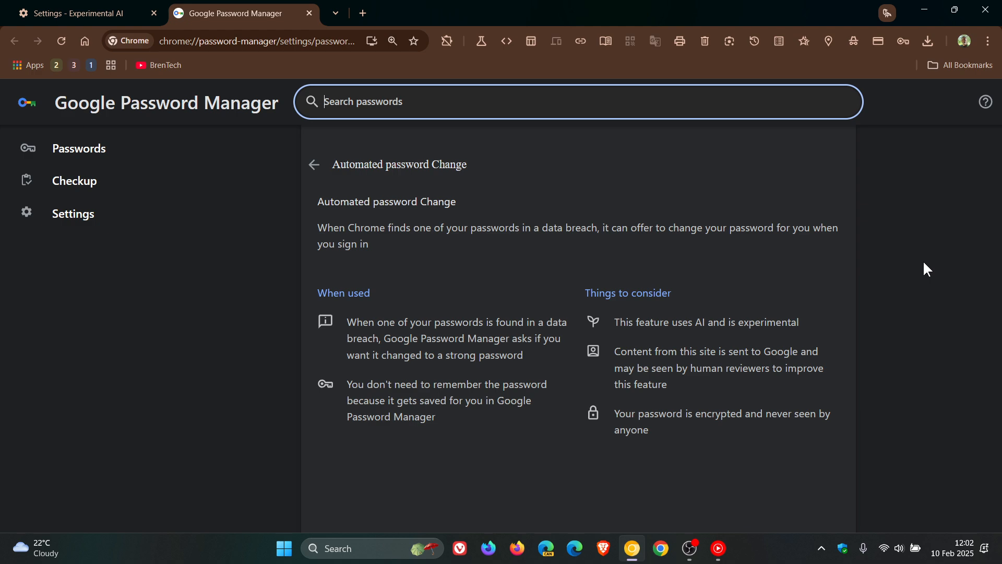
mouse_move(470, 284)
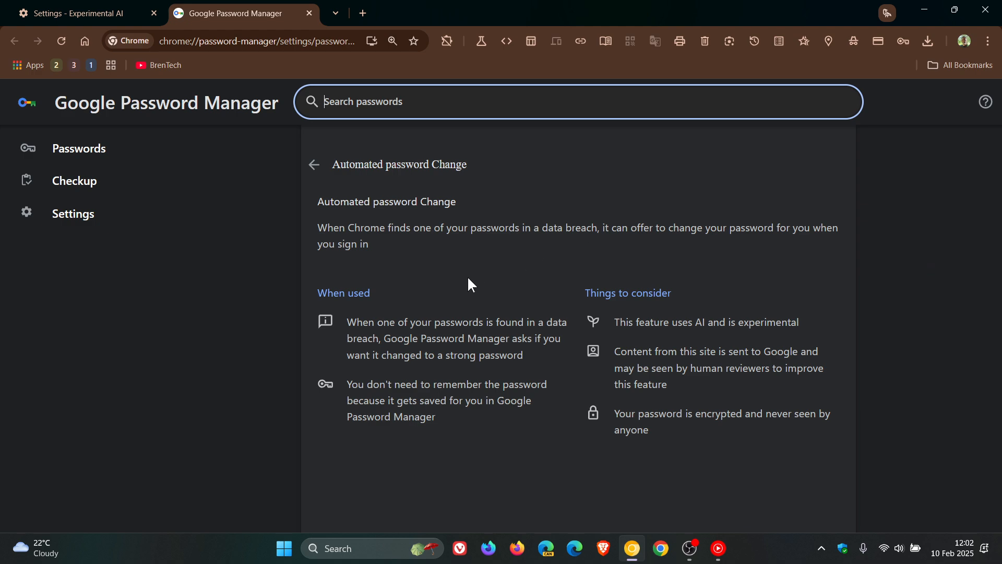
mouse_move(367, 322)
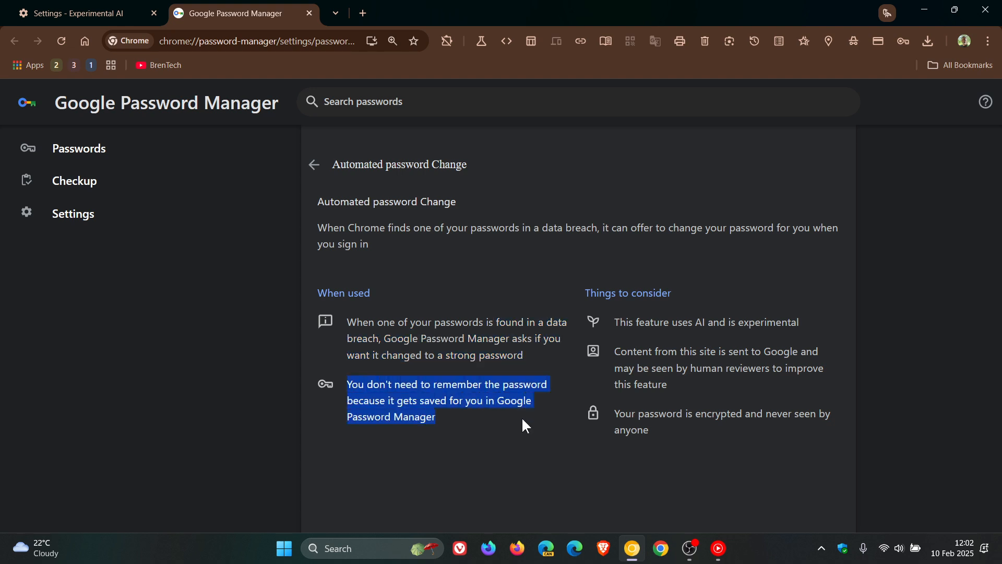
mouse_move(844, 339)
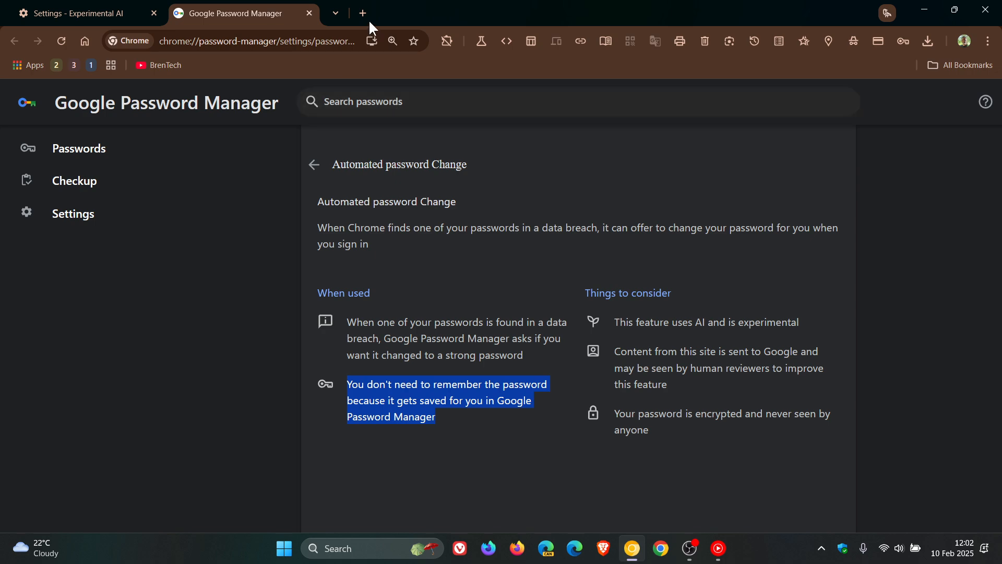
- Open chrome://flags in a new tab and begin filtering flags with 'im'
click(362, 13)
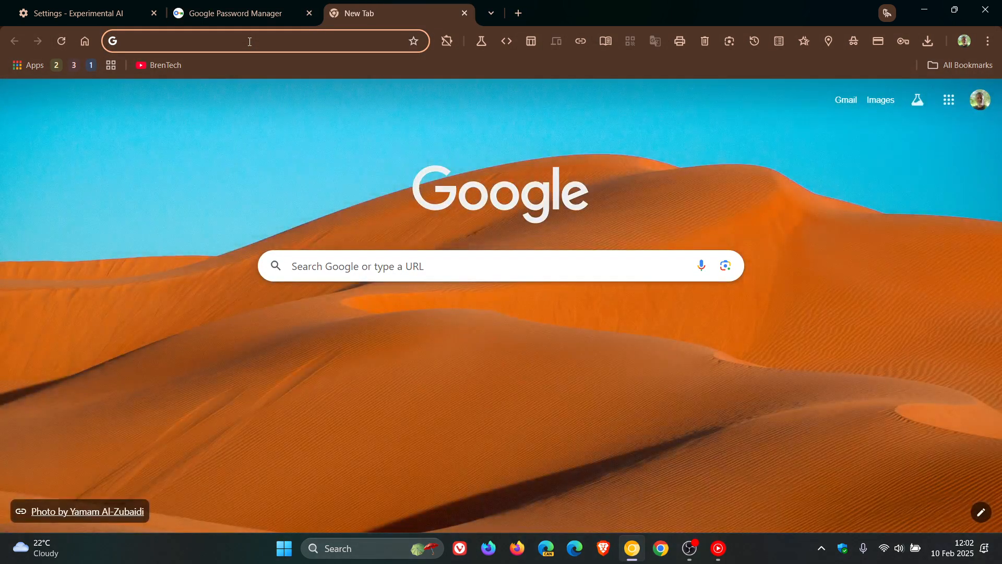
text(chrome://flags/)
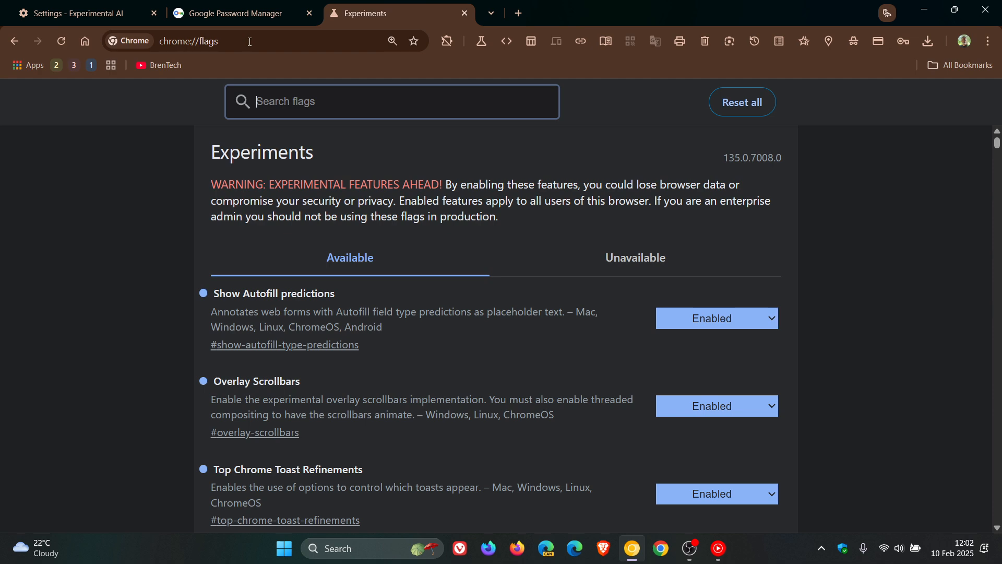
text(impro)
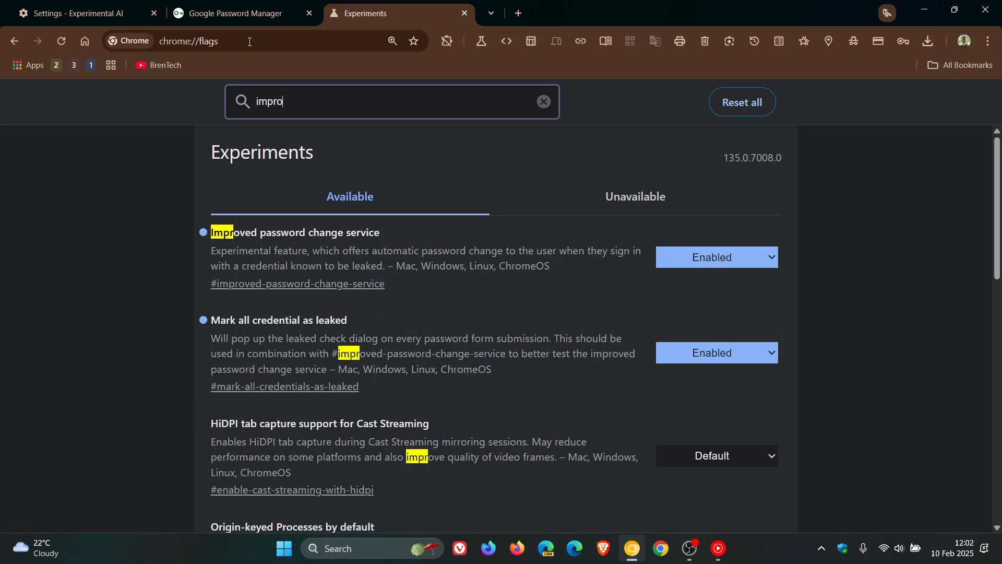
- Filter flags to 'improved', showing both password flags Enabled, then return to the Settings tab
text(ved)
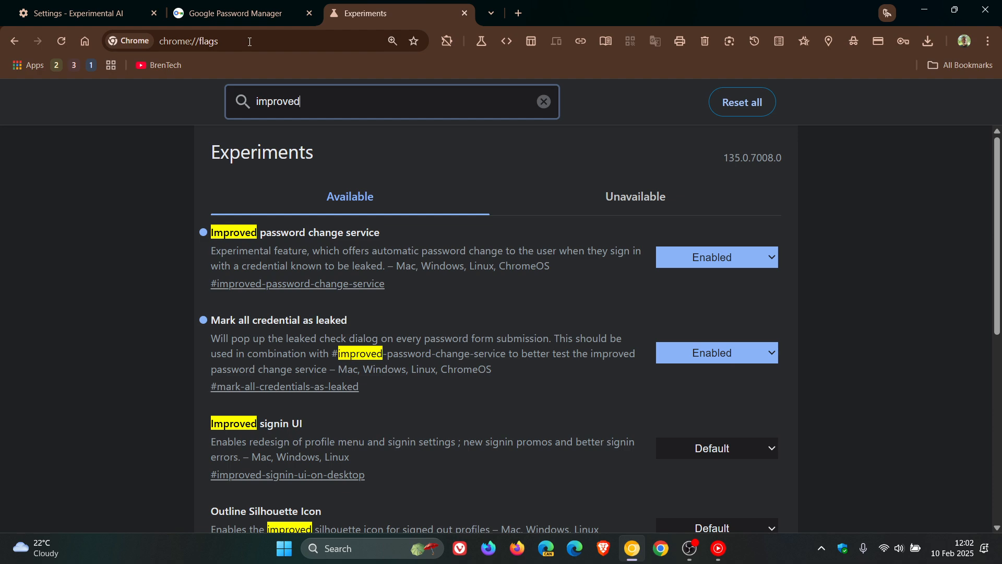
mouse_move(439, 236)
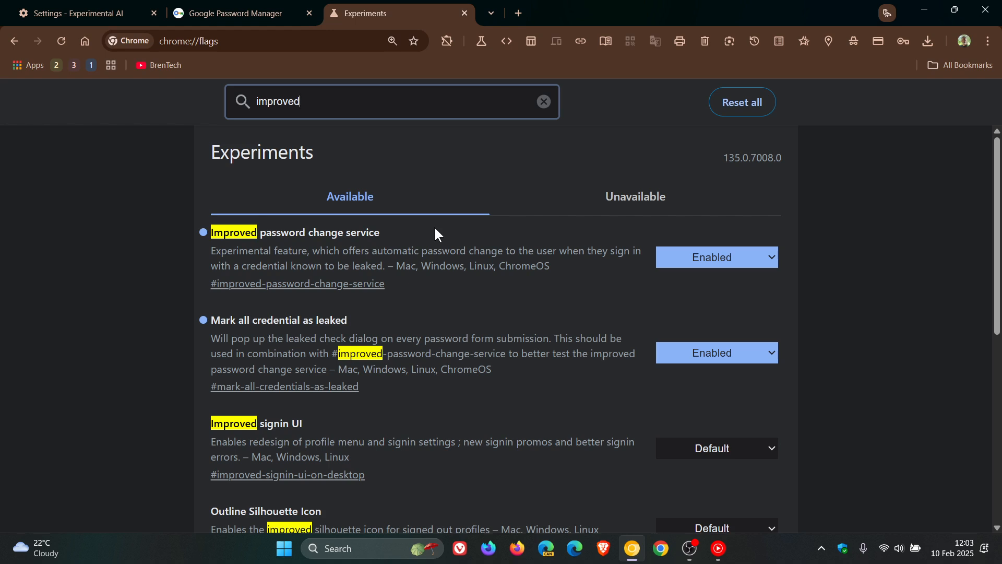
mouse_move(310, 253)
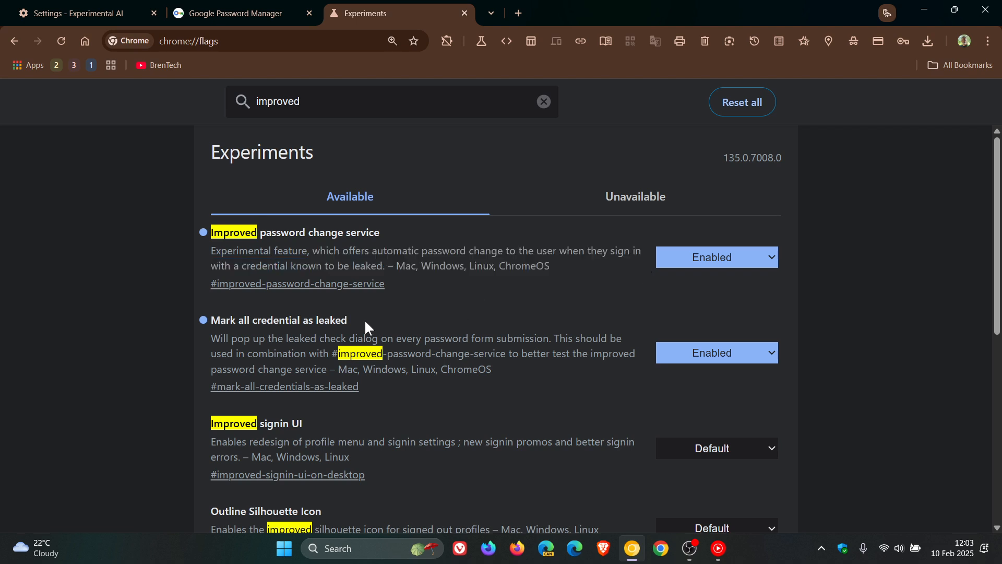
mouse_move(394, 312)
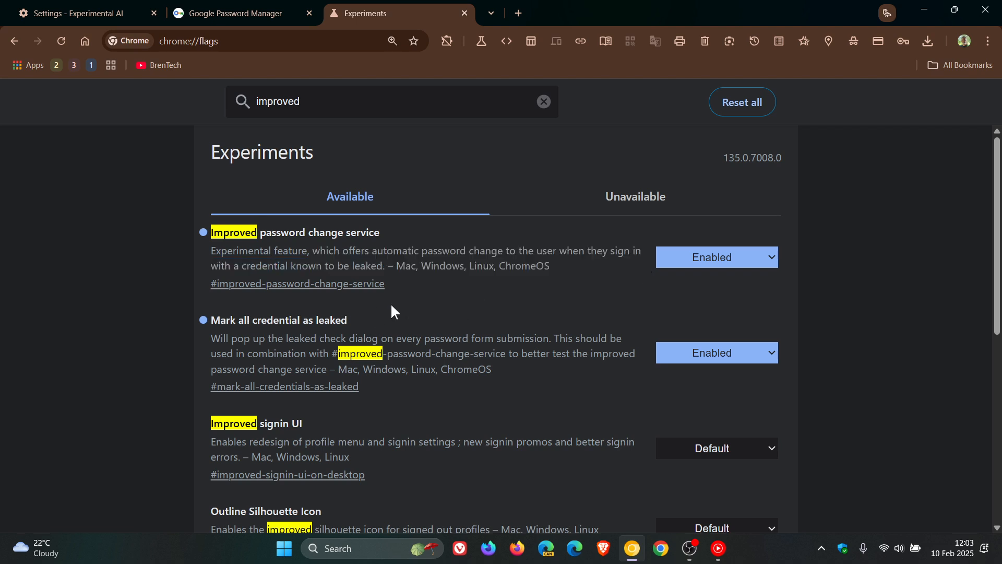
mouse_move(212, 336)
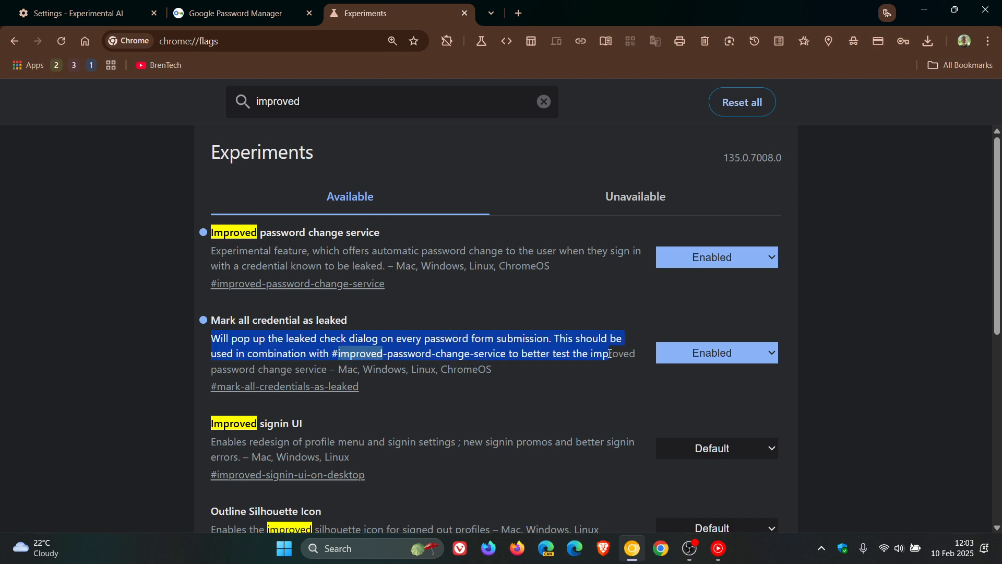
mouse_move(855, 277)
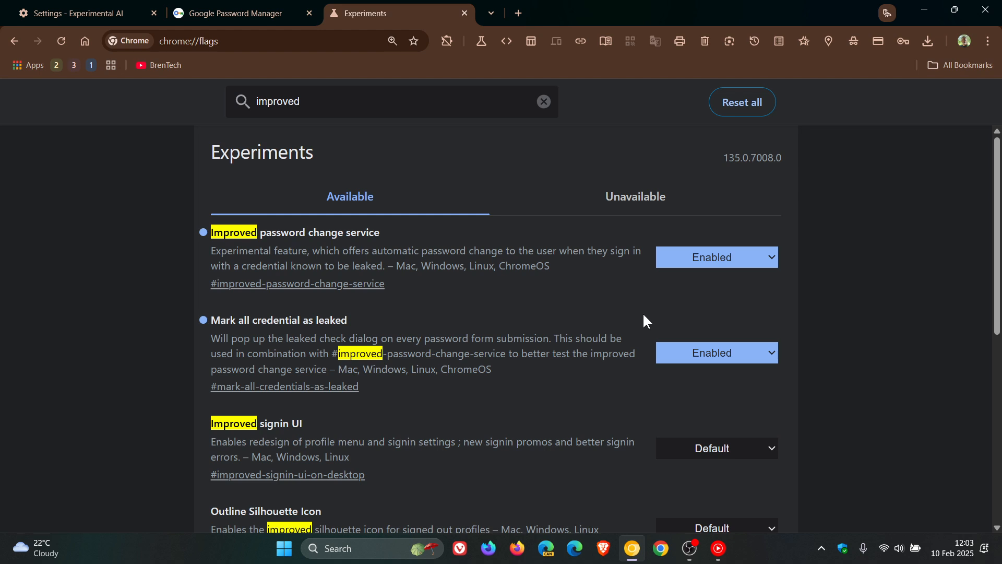
mouse_move(858, 295)
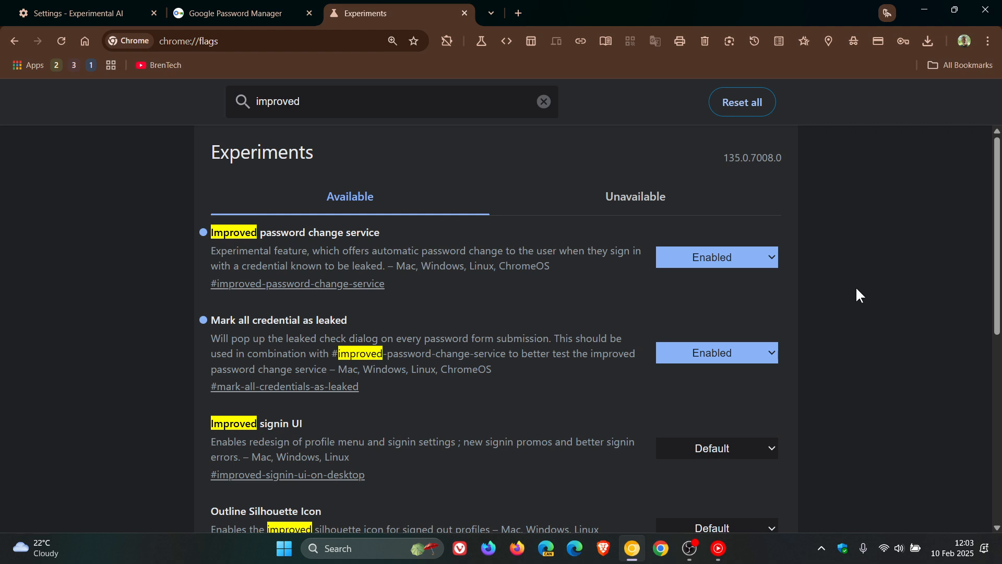
click(76, 13)
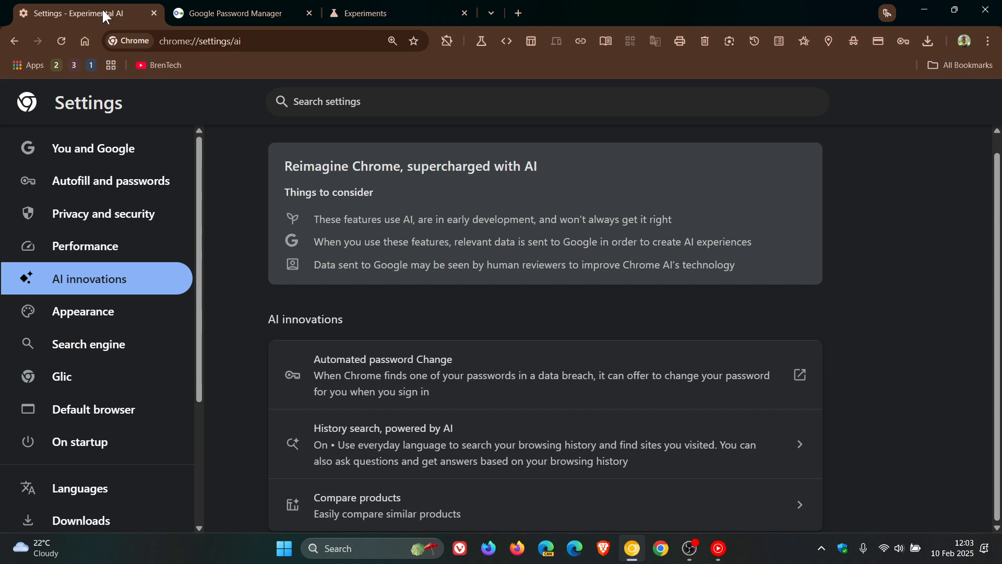
mouse_move(872, 357)
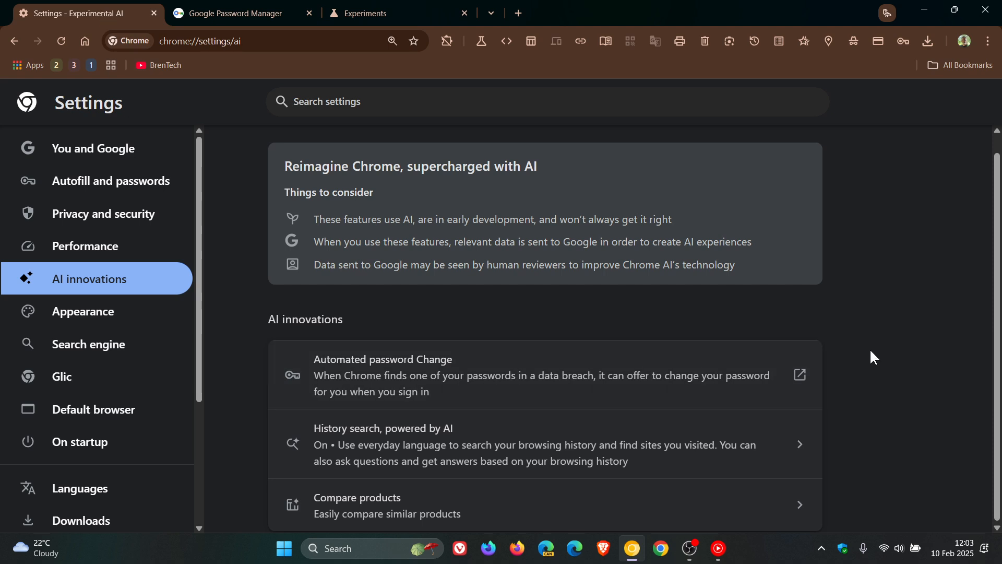
mouse_move(892, 345)
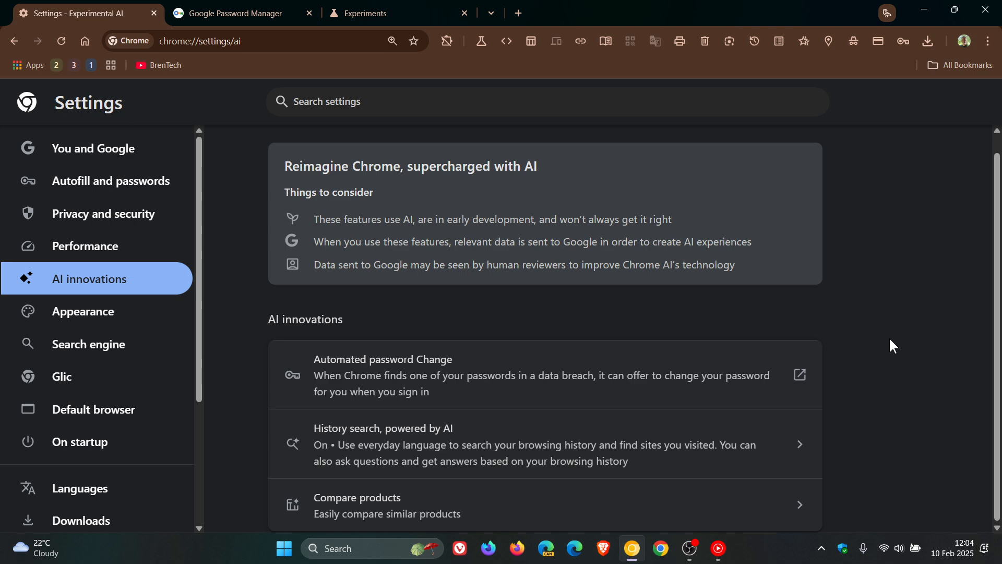
mouse_move(909, 307)
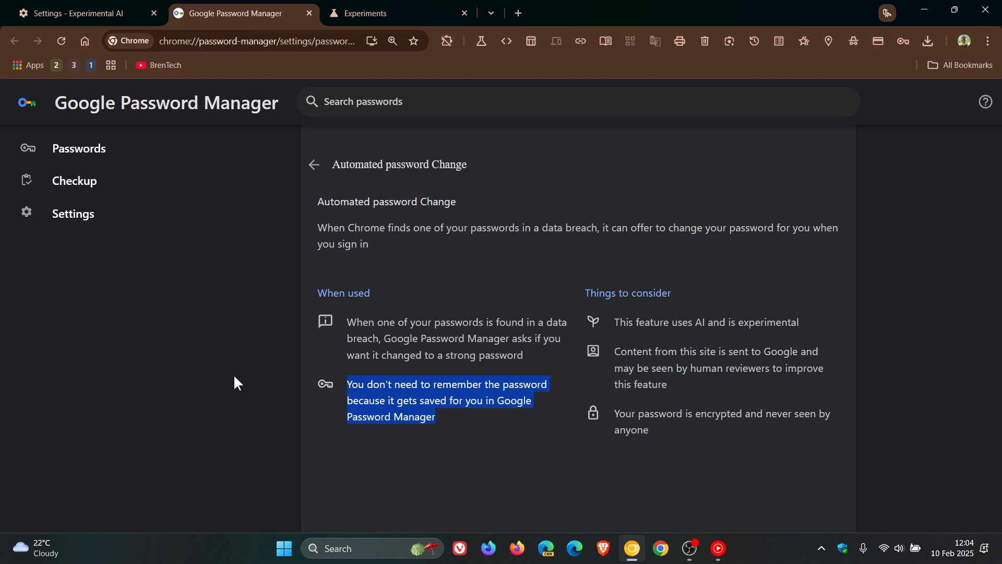
- Replace the AI innovations settings tab with a fresh new tab page
click(76, 13)
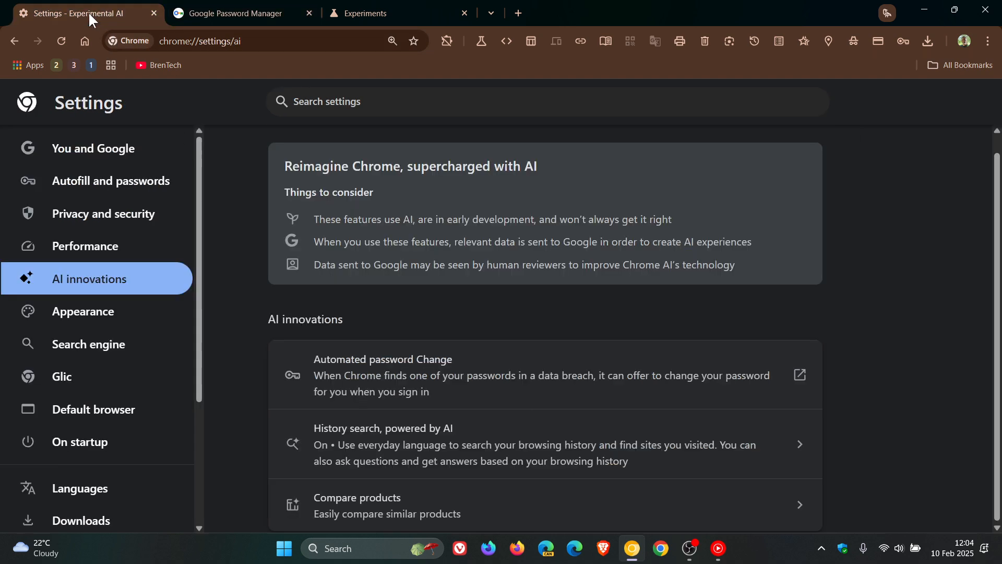
mouse_move(914, 281)
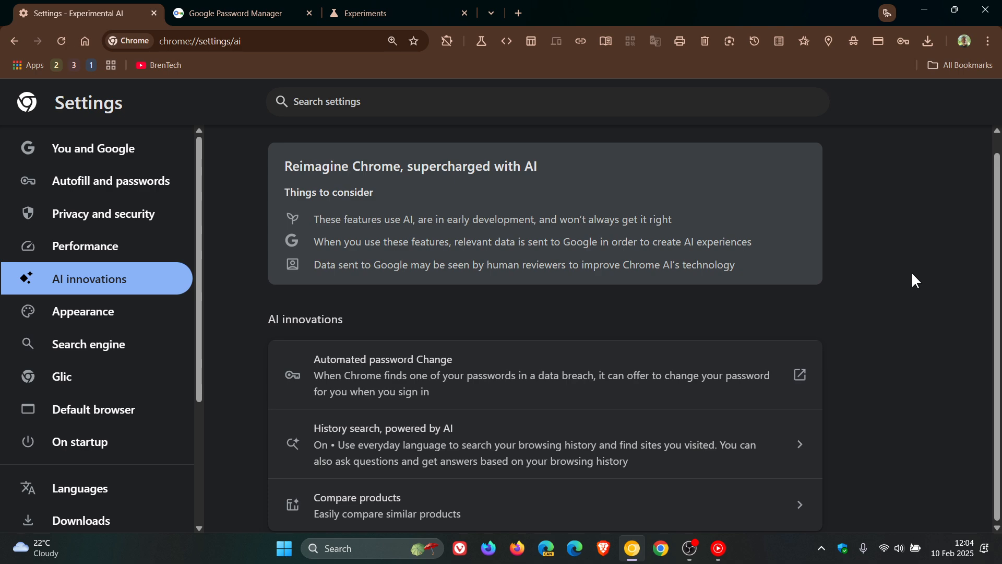
mouse_move(83, 40)
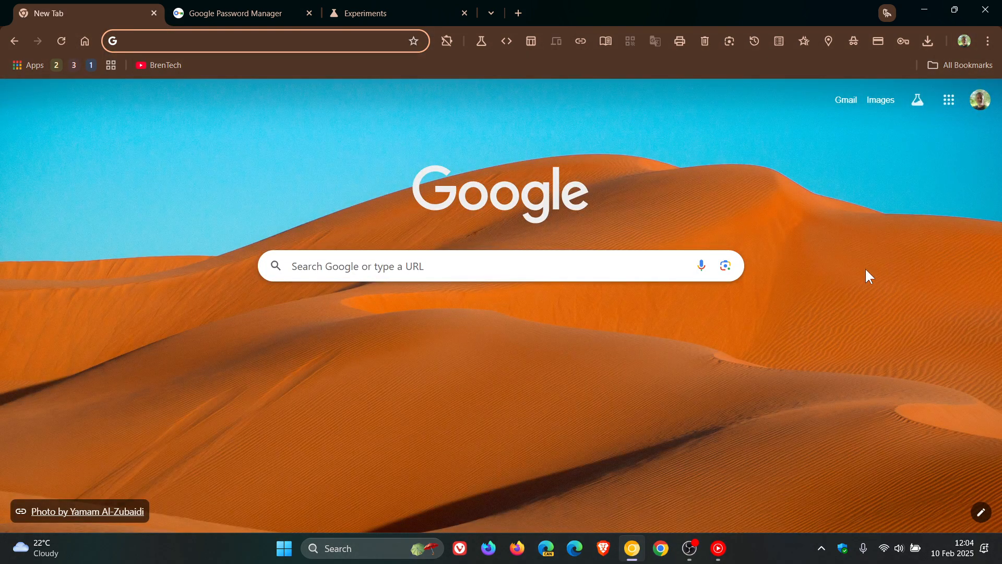
click(256, 41)
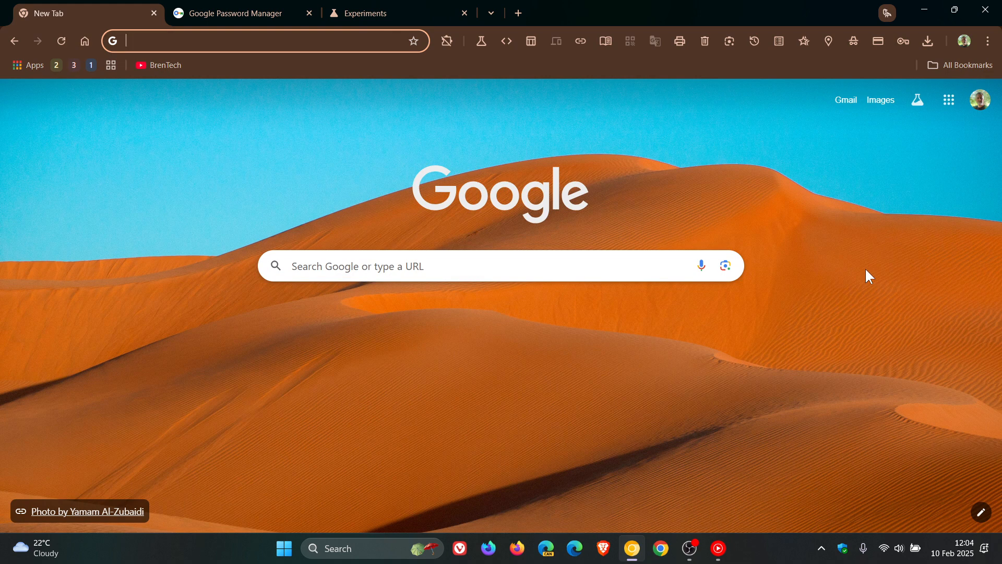